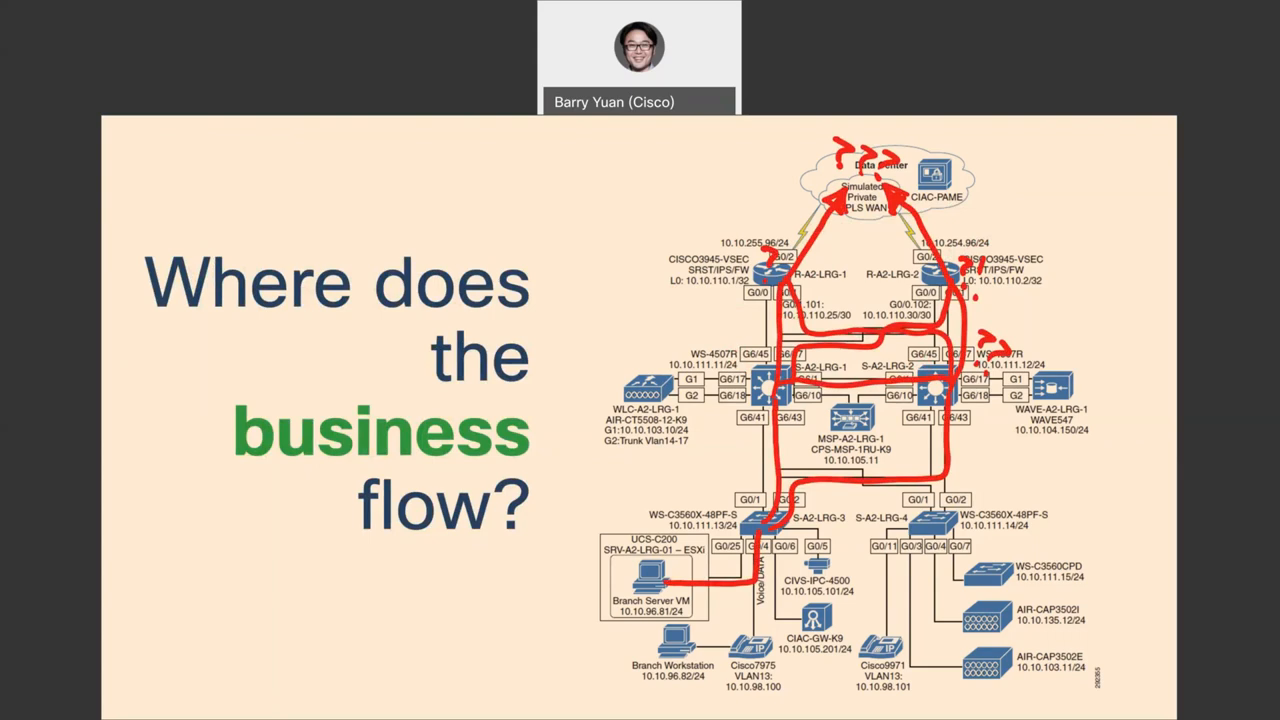
Step: Advance the shared slideshow to the Secure the flow using Capabilities slide
key(right)
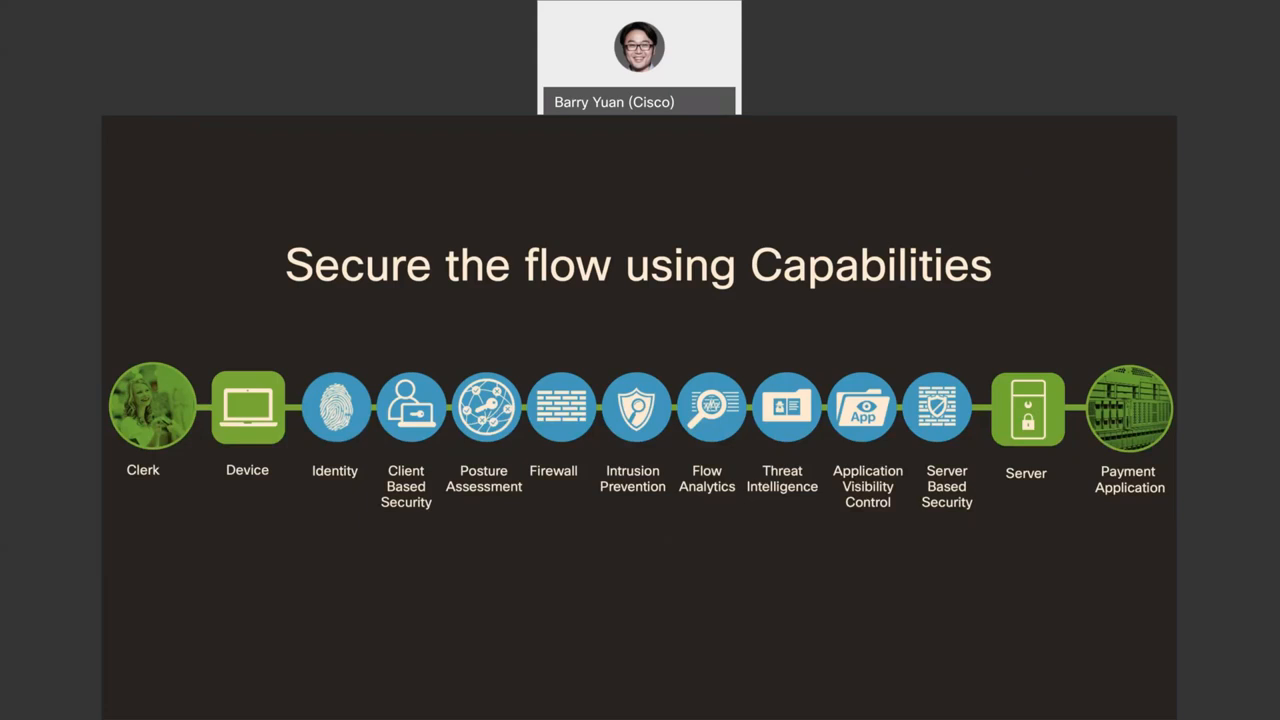
Step: Advance to the Secure Web Access slide mapping capabilities from employee to website
key(Right)
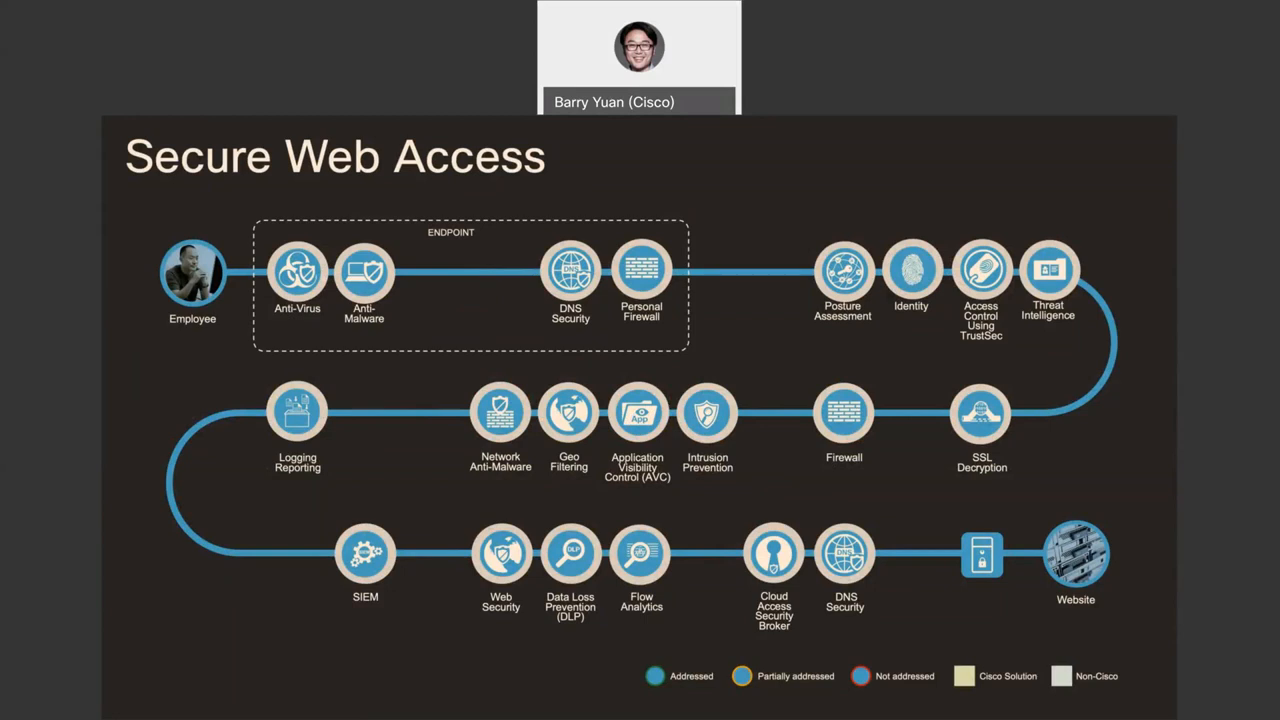
Step: Advance to the Cisco Recommendation slide naming products for each Secure Web Access capability
key(right)
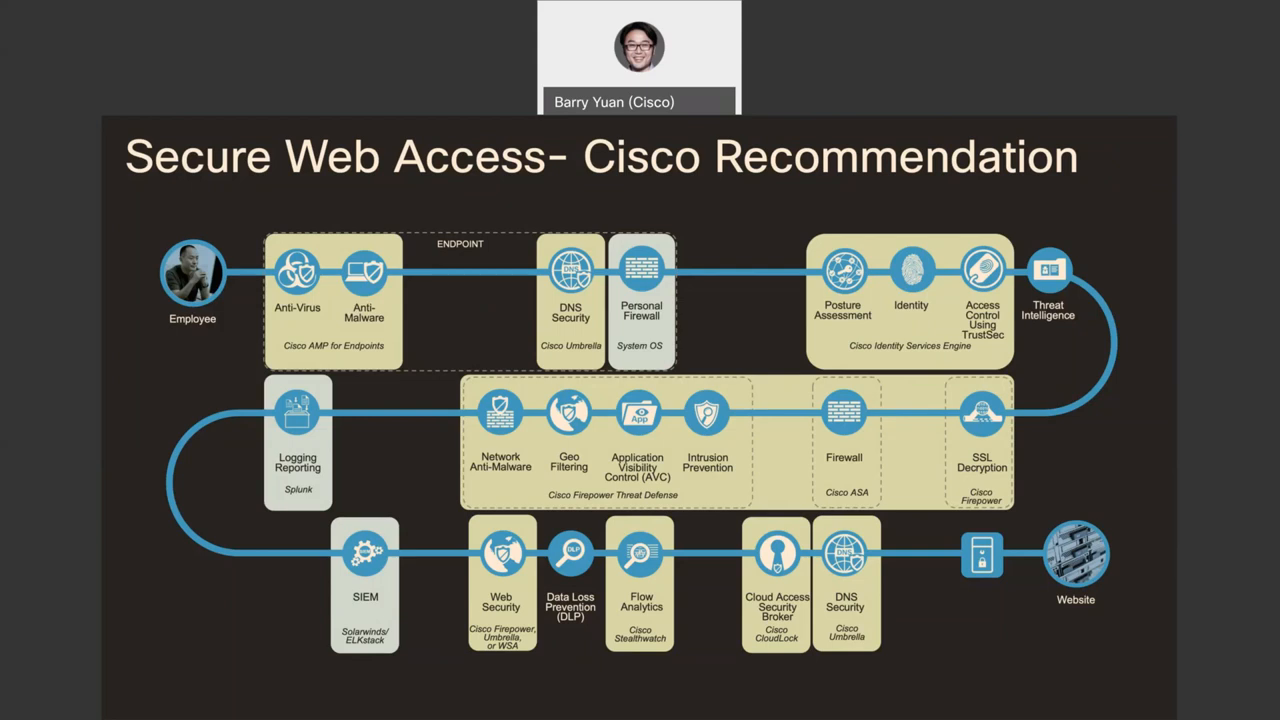
Step: Advance to the closing reference slide pointing to Cisco.com/Go/SAFE
key(right)
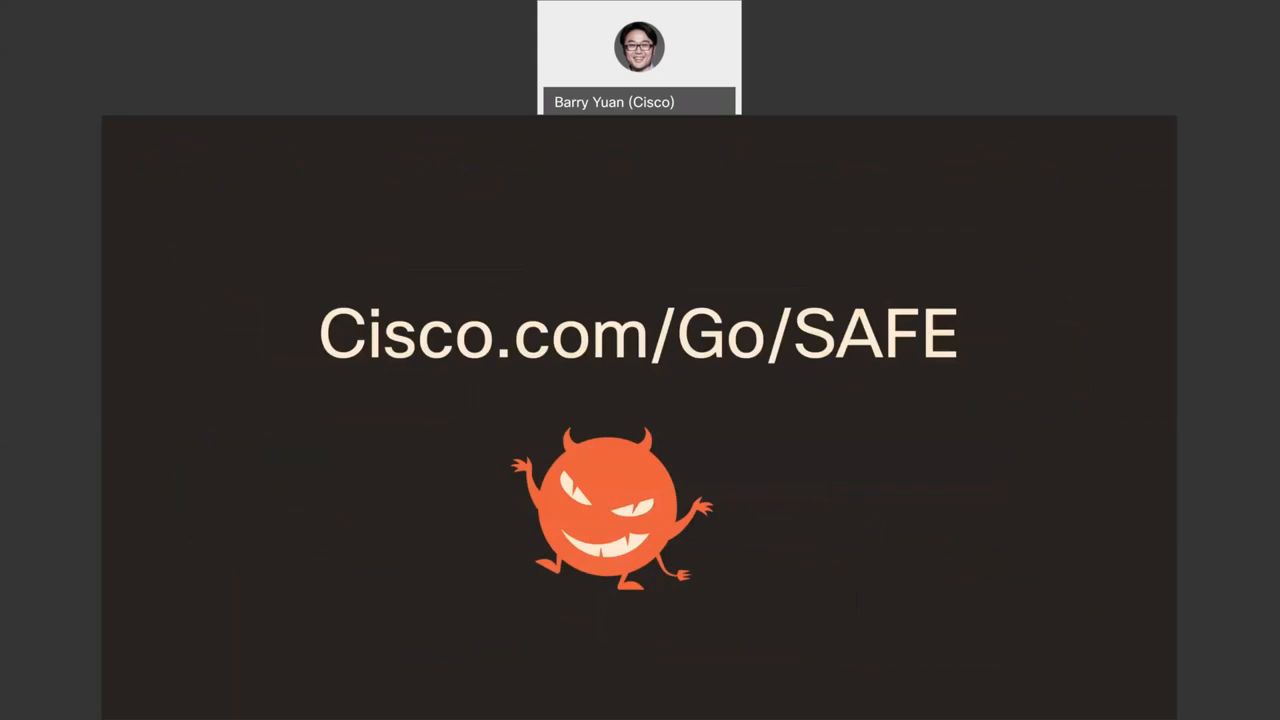